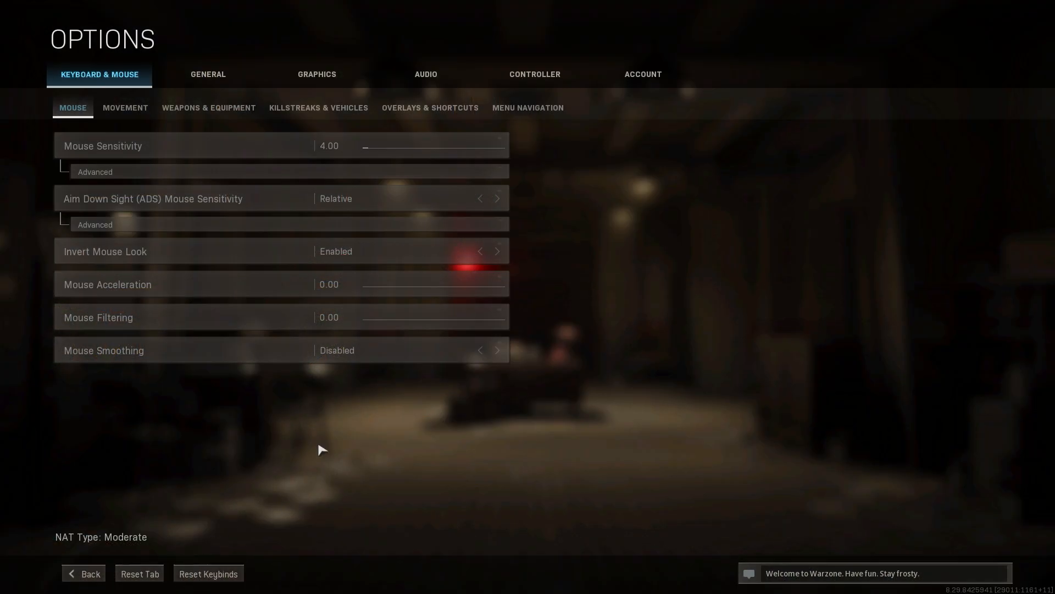
Step: Review controller deadzone, Insane 20 sensitivities, 2.00 ADS multipliers and linear curve, then view General options
left_click(535, 75)
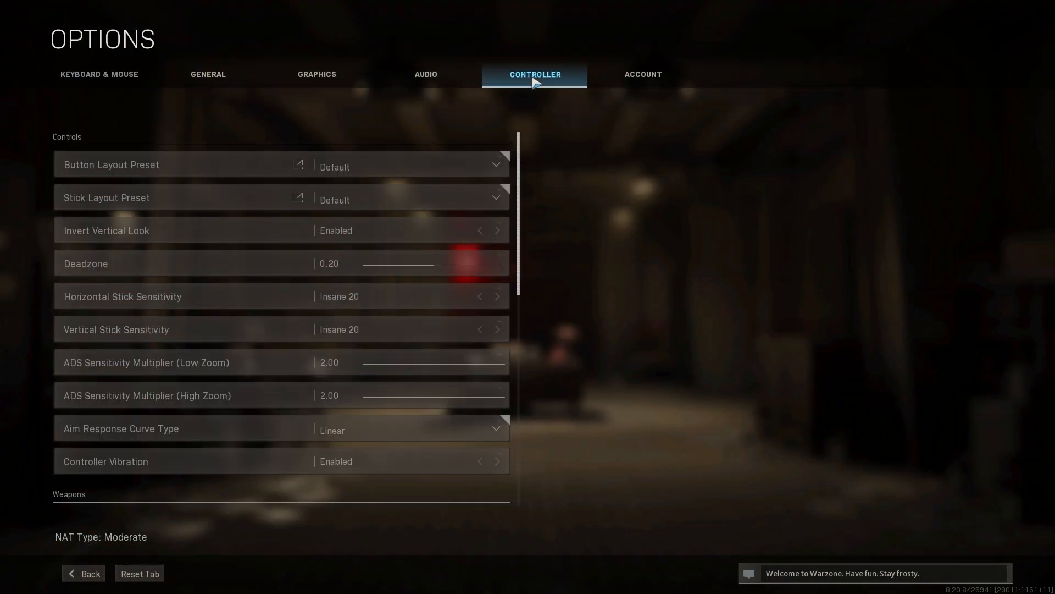
mouse_move(241, 269)
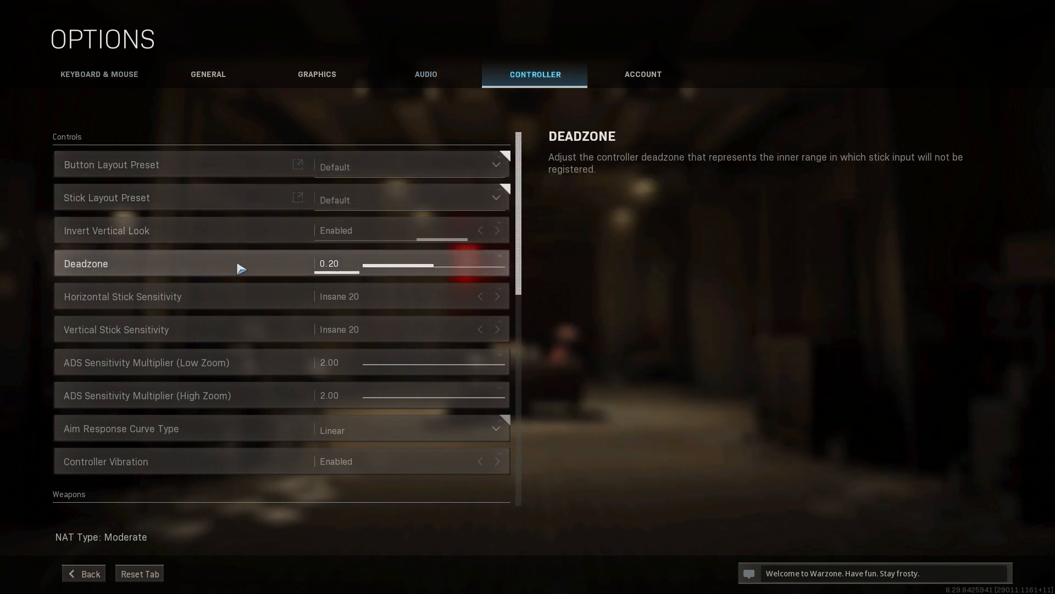
mouse_move(238, 317)
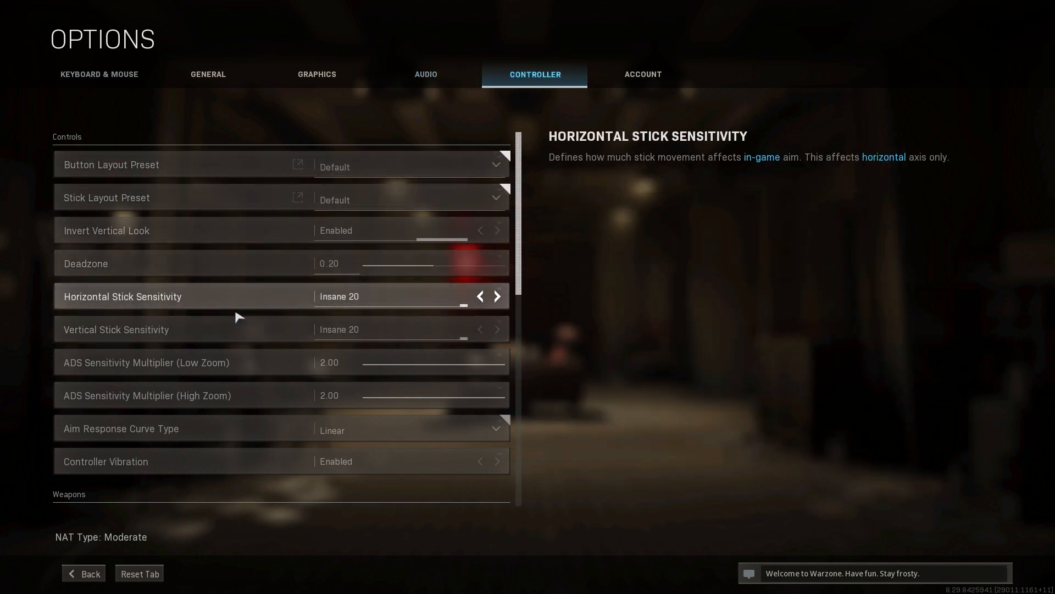
mouse_move(259, 392)
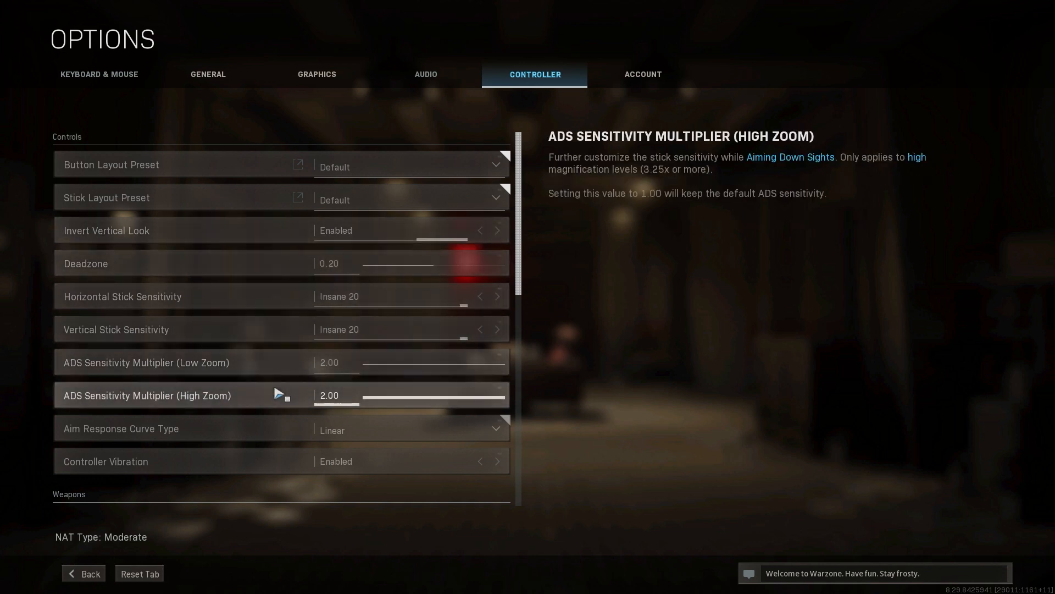
mouse_move(262, 262)
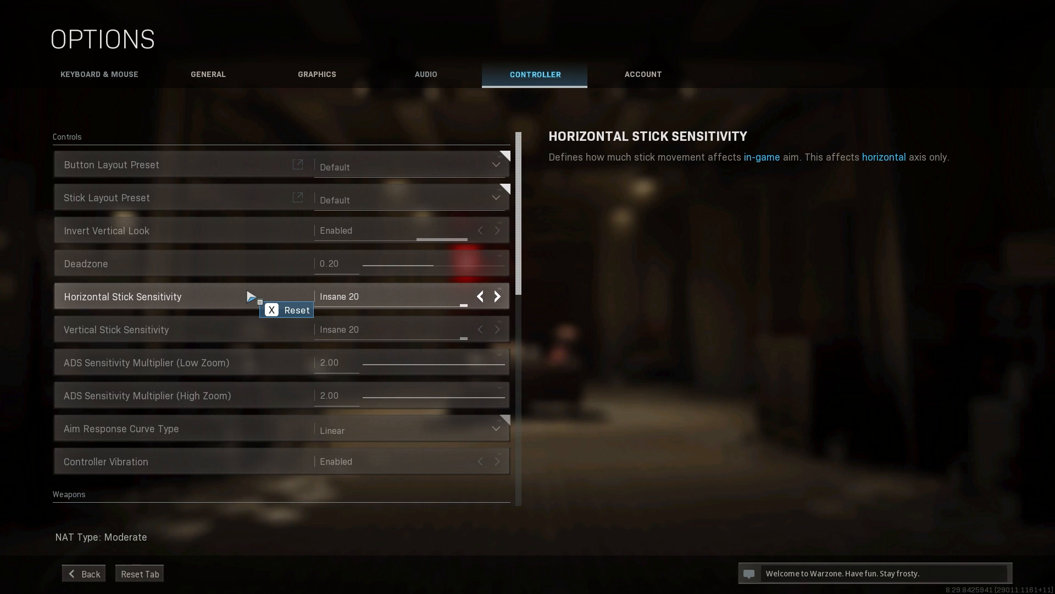
mouse_move(156, 438)
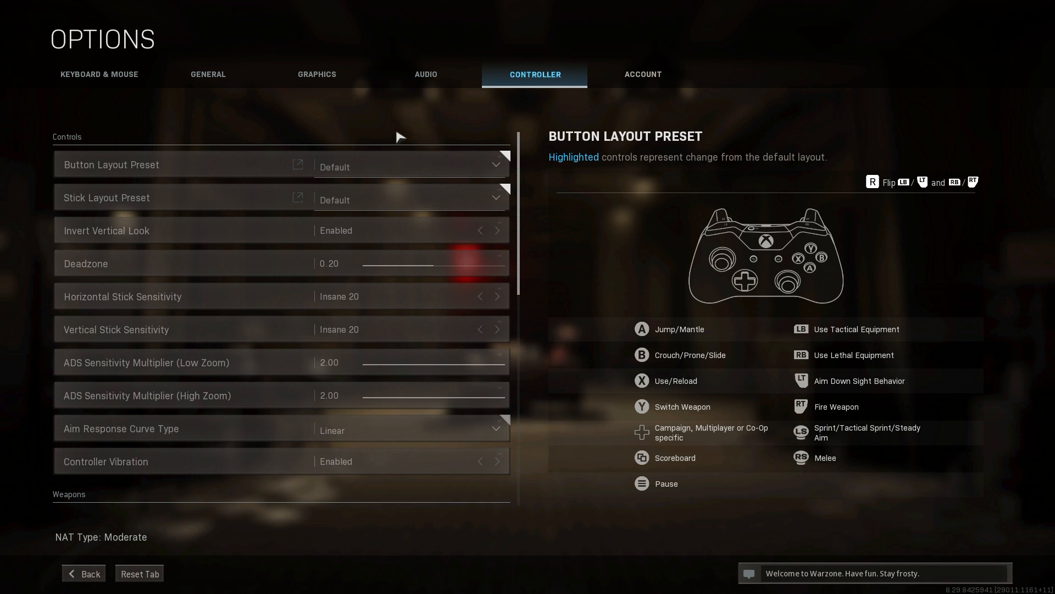
mouse_move(375, 126)
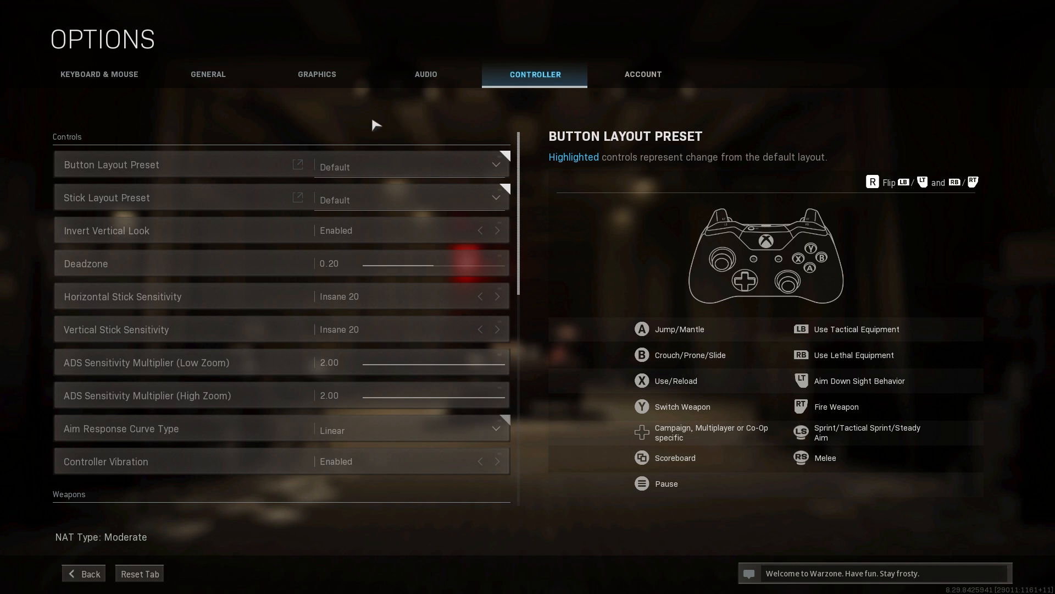
mouse_move(429, 122)
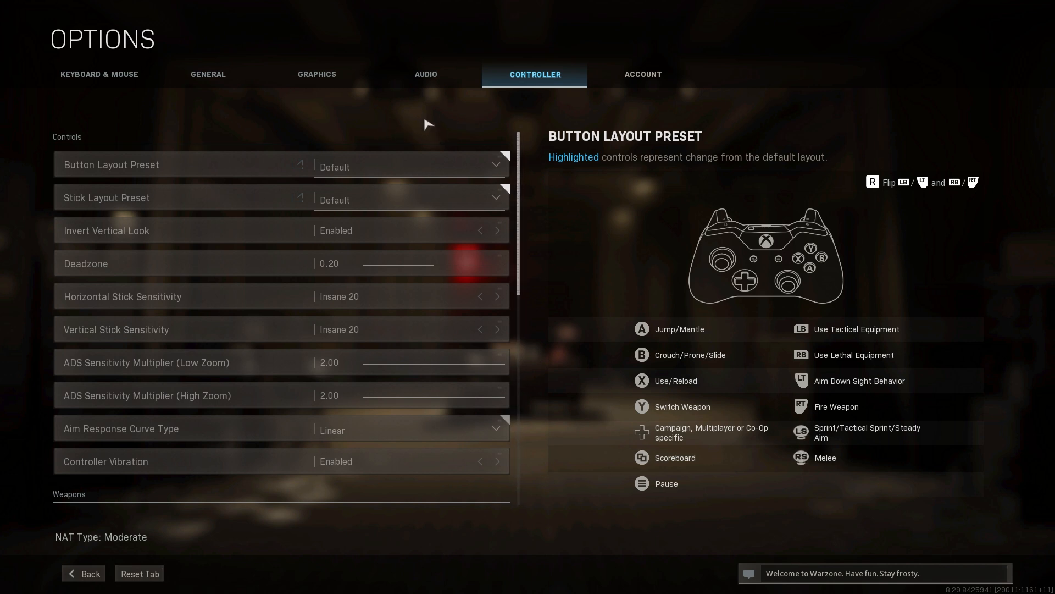
left_click(209, 75)
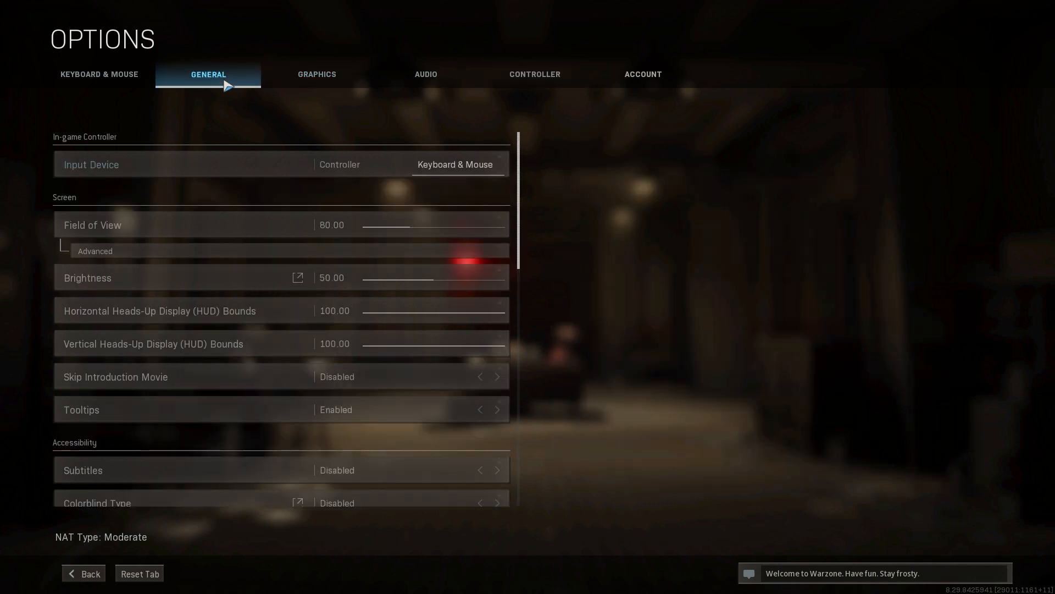